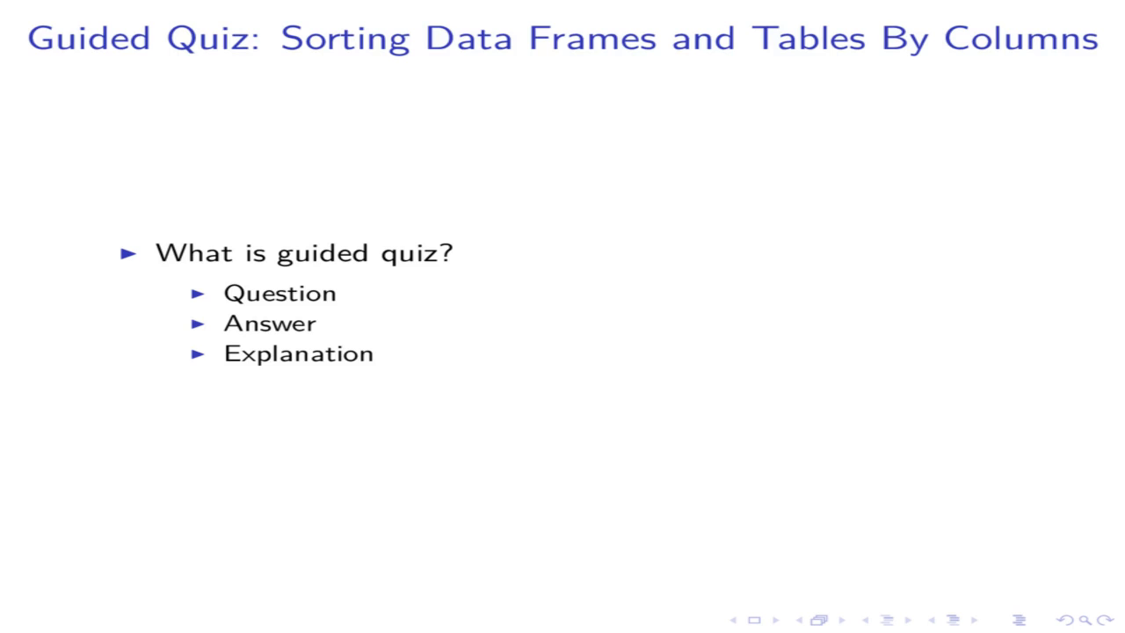
Step: Advance to the slide defining the sample data frame with name, age and state columns
key("Right")
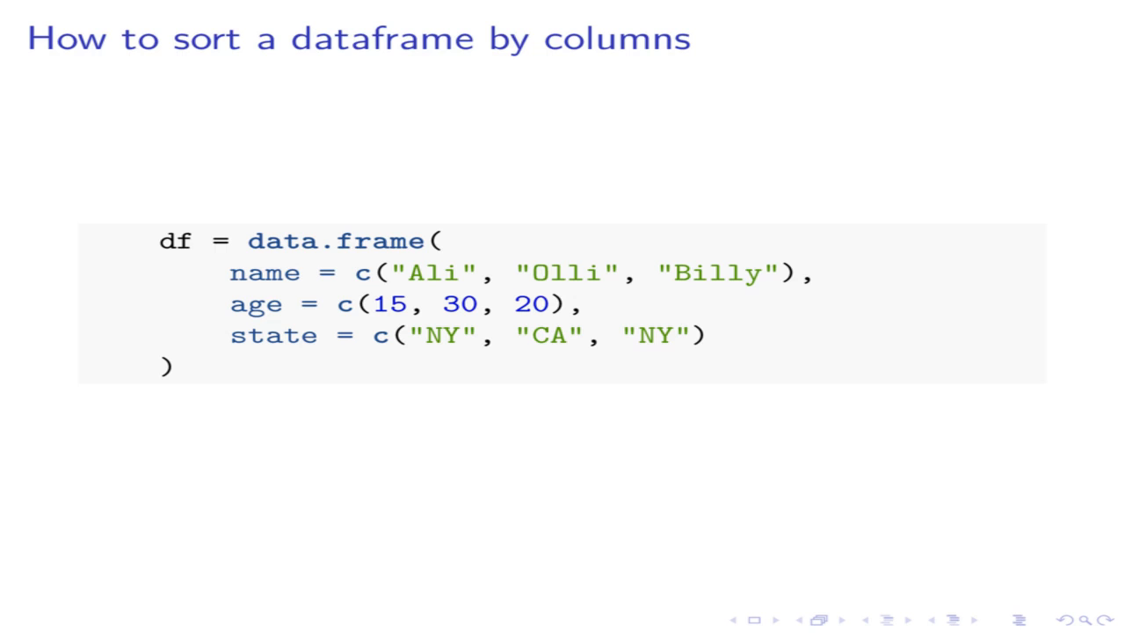
Step: Go through 'Sort by one column' to the Solution showing rows Ali, Billy, Olli
key("Right")
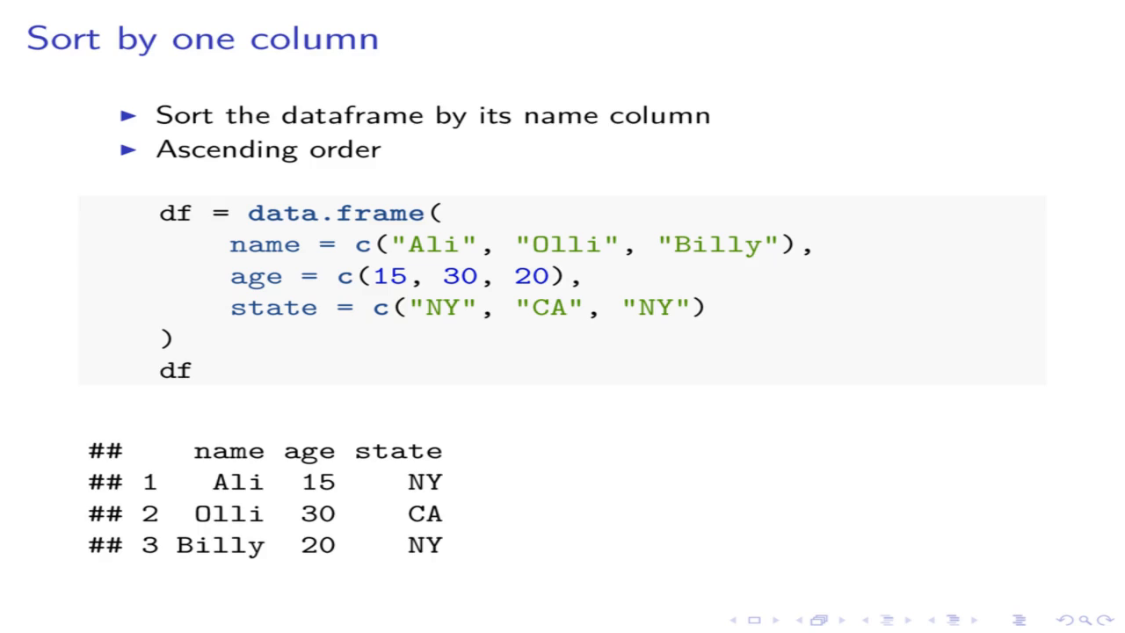
key("Right")
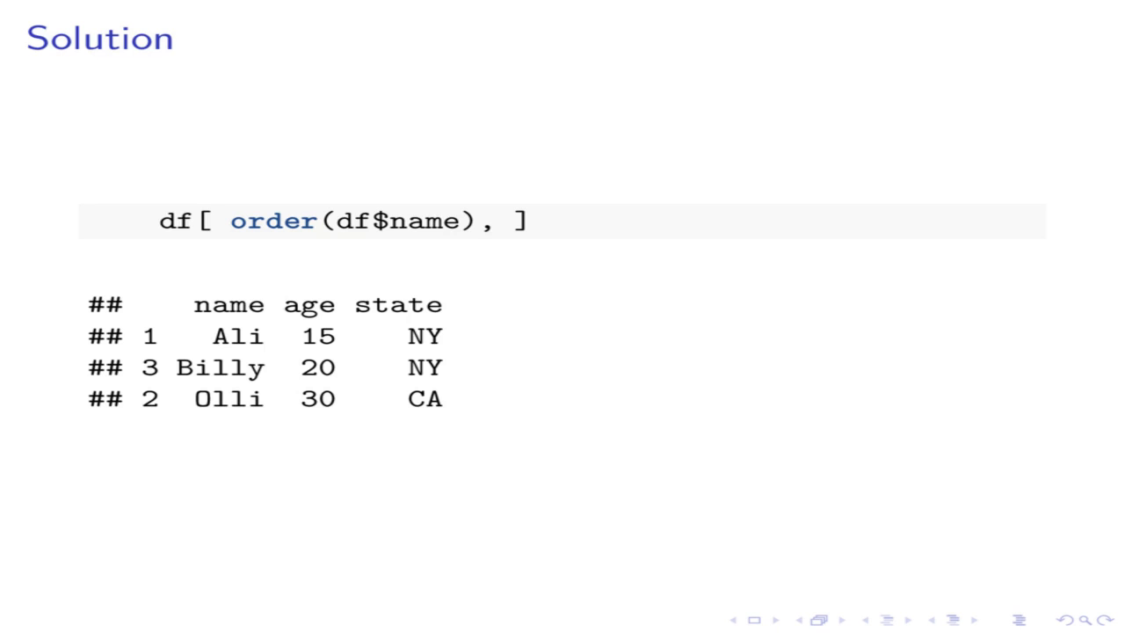
Step: Advance to 'Question: Sort using datatable', with the data frame converted to a data.table
key("Right")
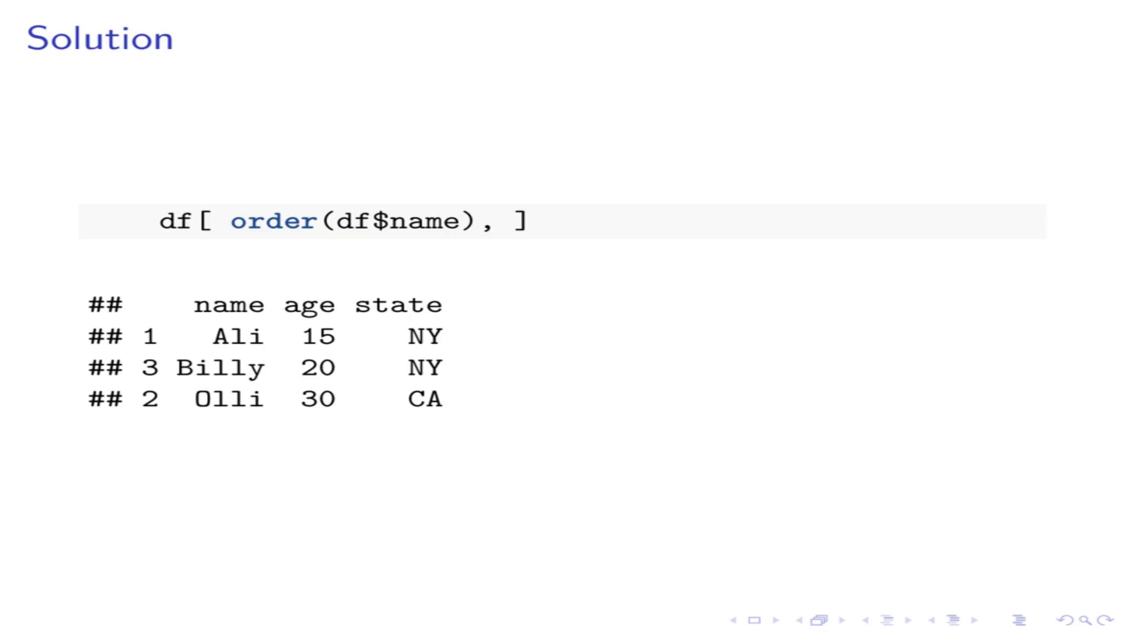
key("Right")
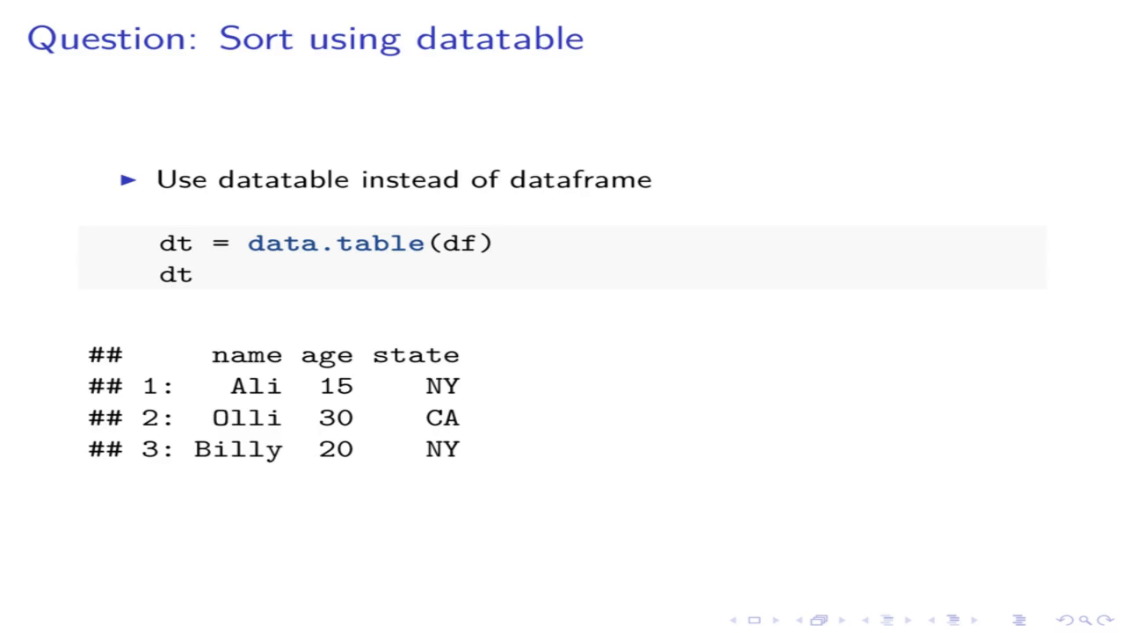
Step: Advance to 'Question: Reverse the order', asking for descending sort with Z first
key("Right")
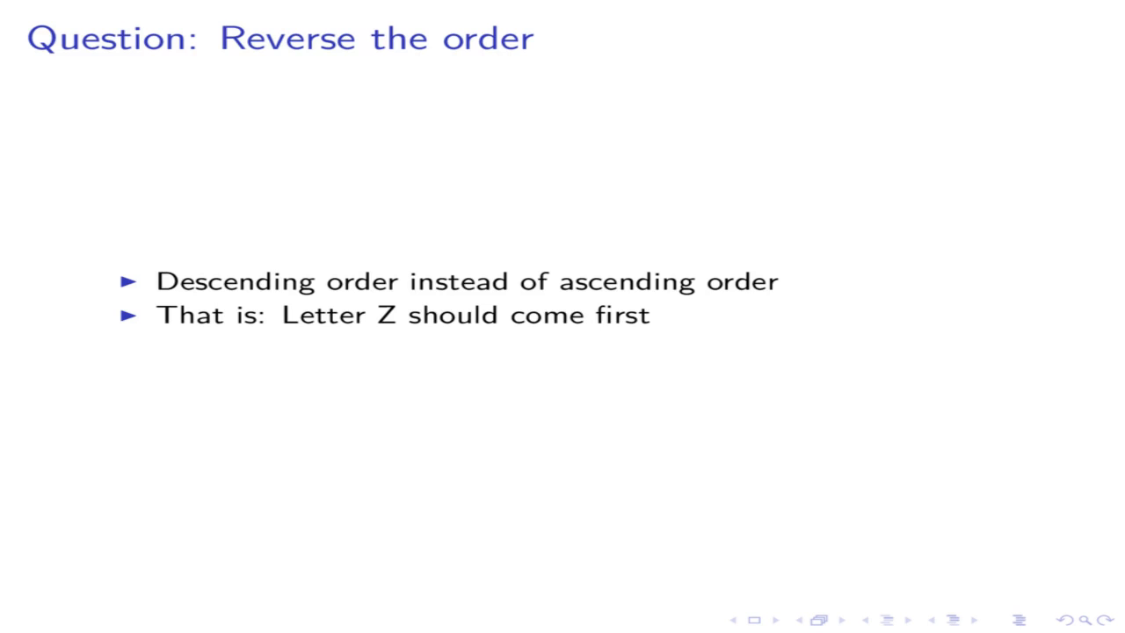
Step: Pass the descending-order Solution and reach 'Question: Sort using dplyr style'
key("Right")
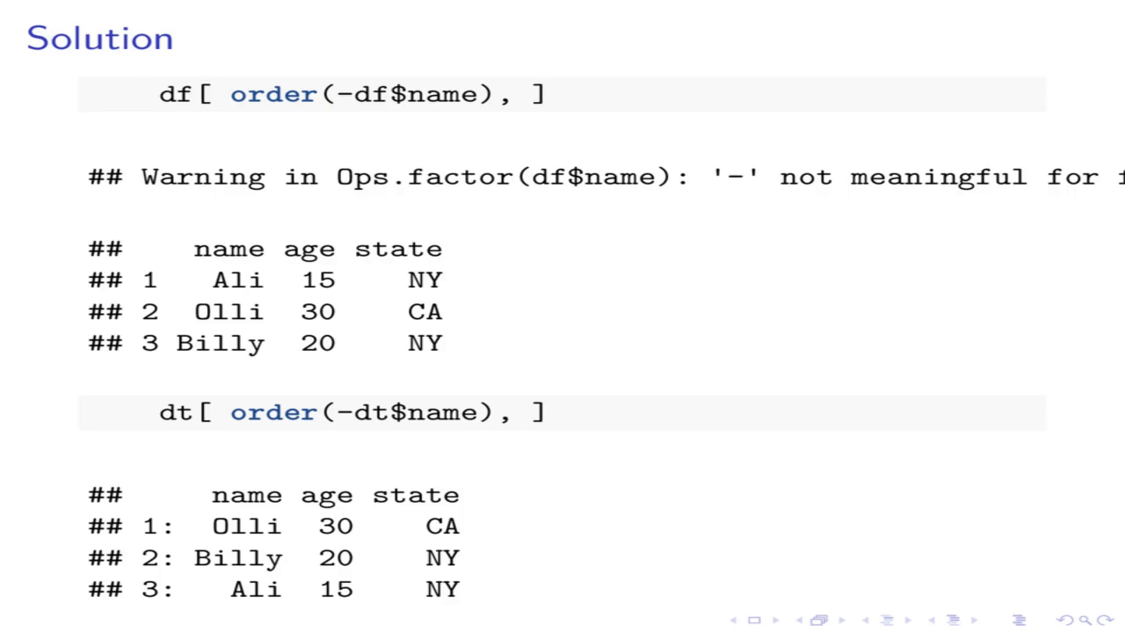
key("Right")
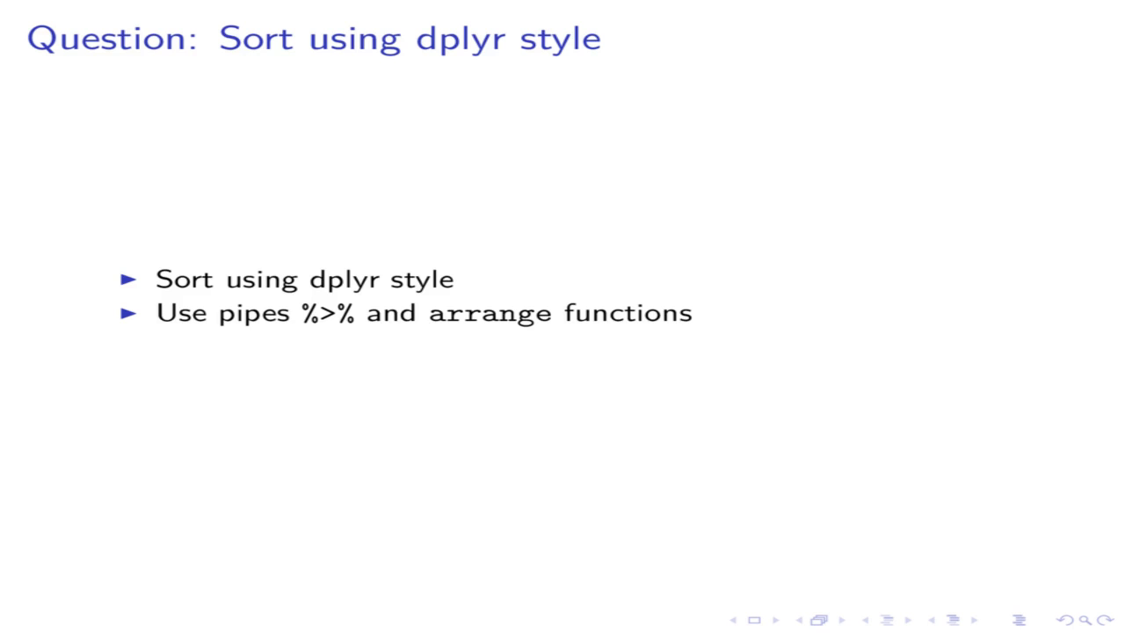
key("Right")
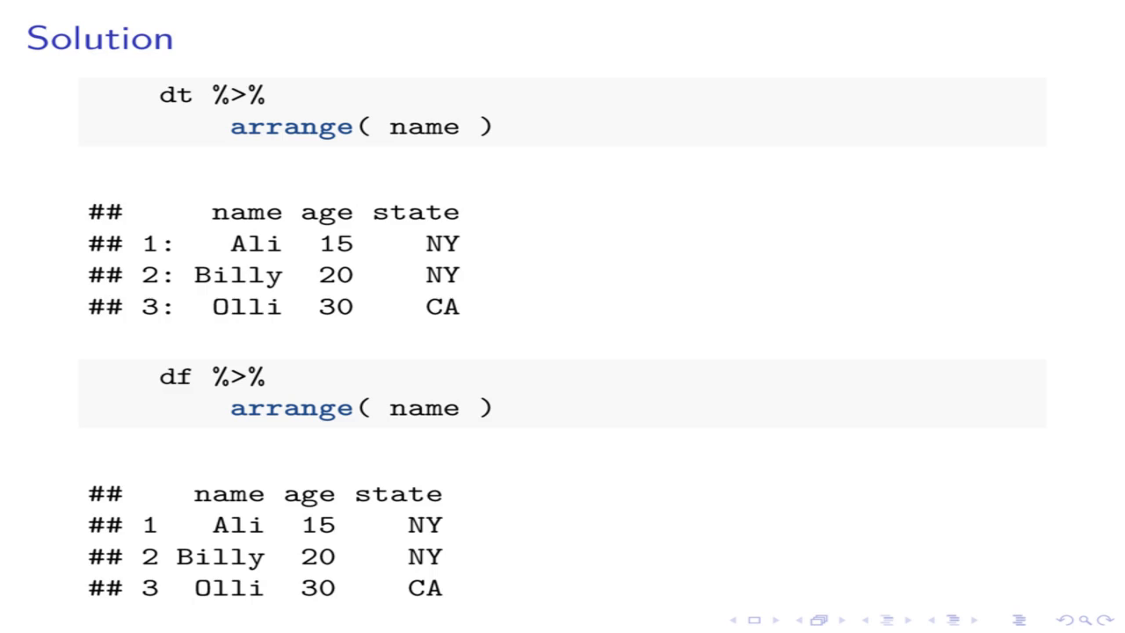
Step: Advance past the dt %>% arrange(name) and df %>% arrange(name) Solution slide
key("Right")
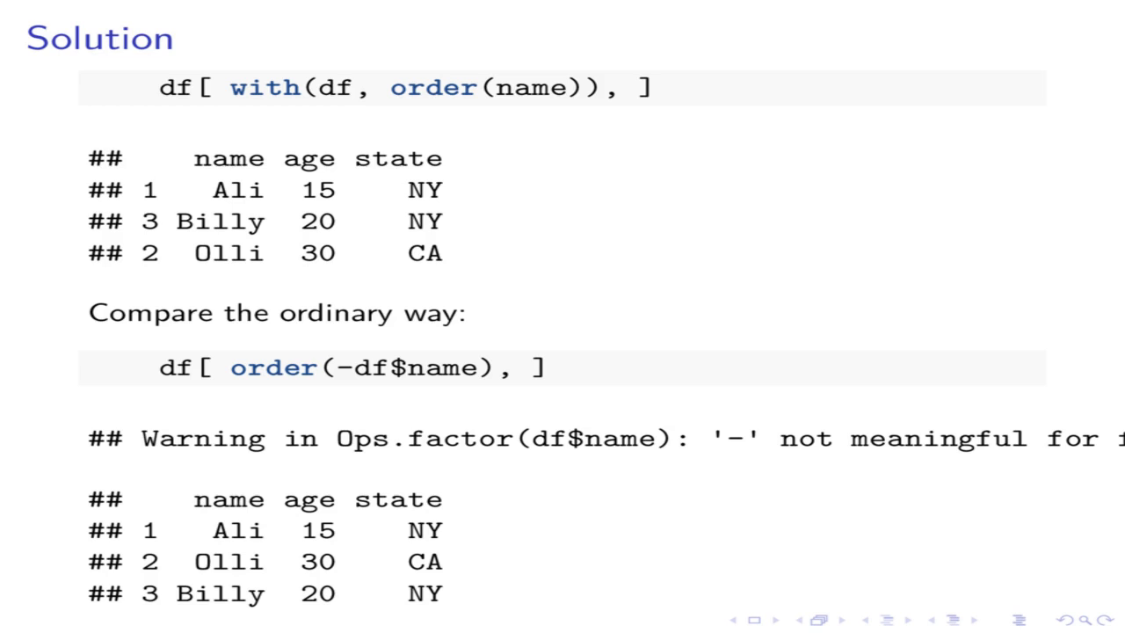
Step: Advance to the 'Reverse the order in dplyr style' question slide
key("Right")
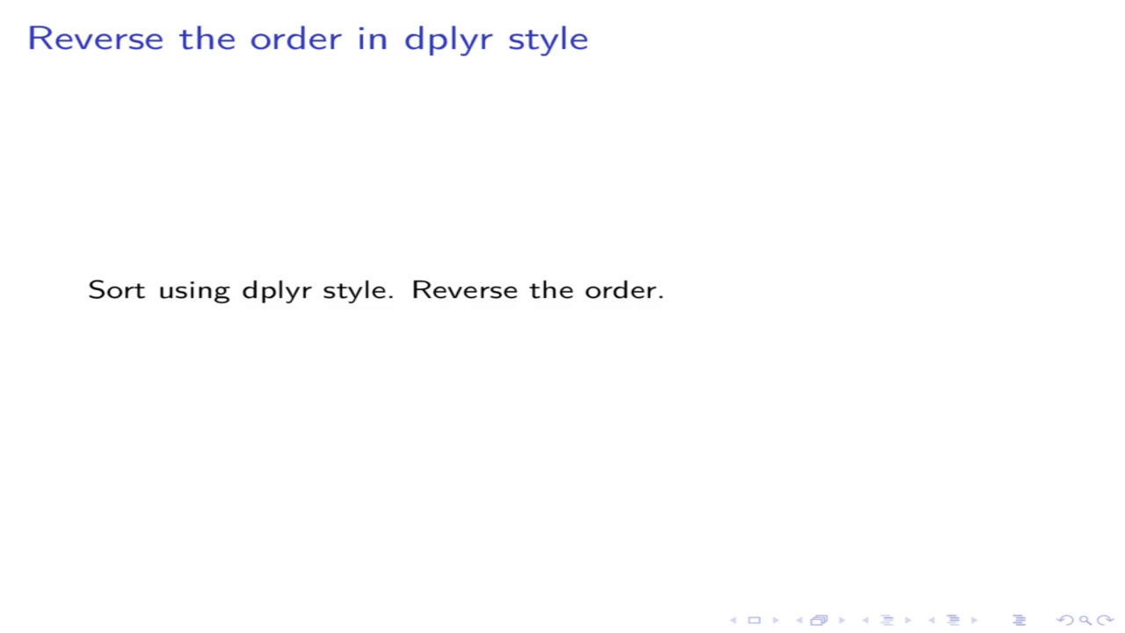
Step: Show the Solution where dt %>% arrange(desc(name)) returns Olli, Billy, Ali
key("Right")
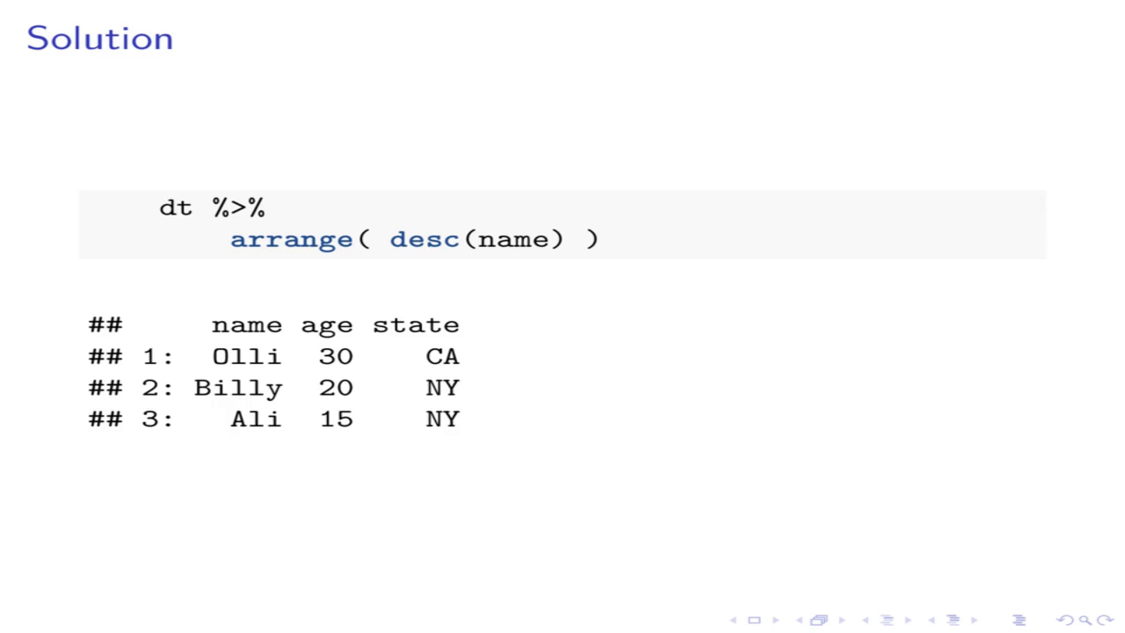
Step: Go through 'Sort by two columns' (state ascending, age descending) to the datatable version
key("Right")
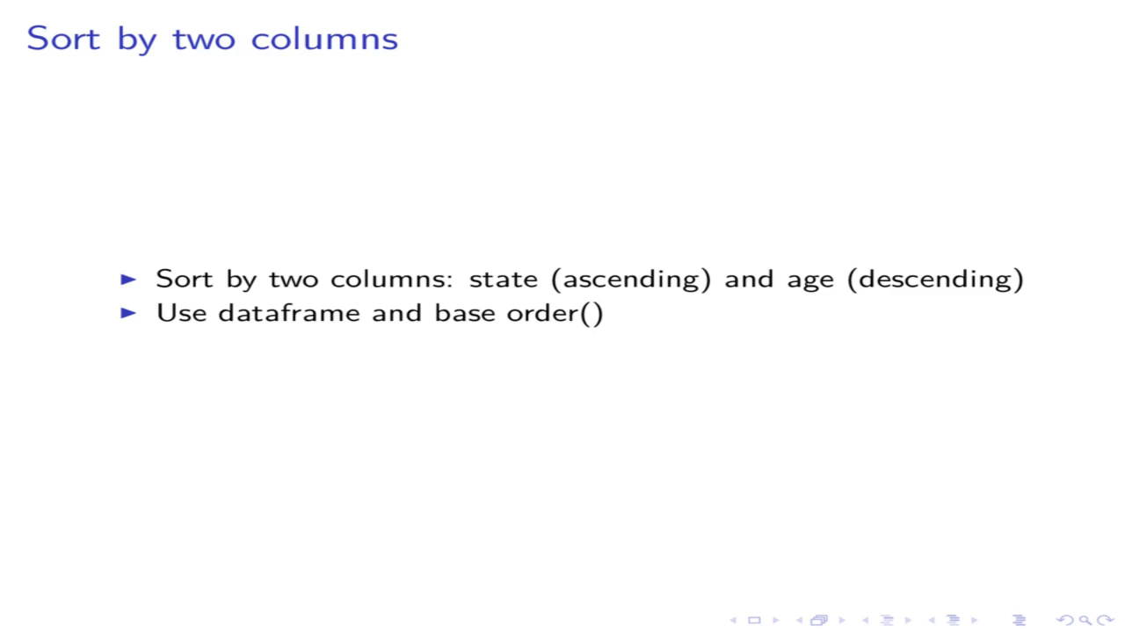
key("Right")
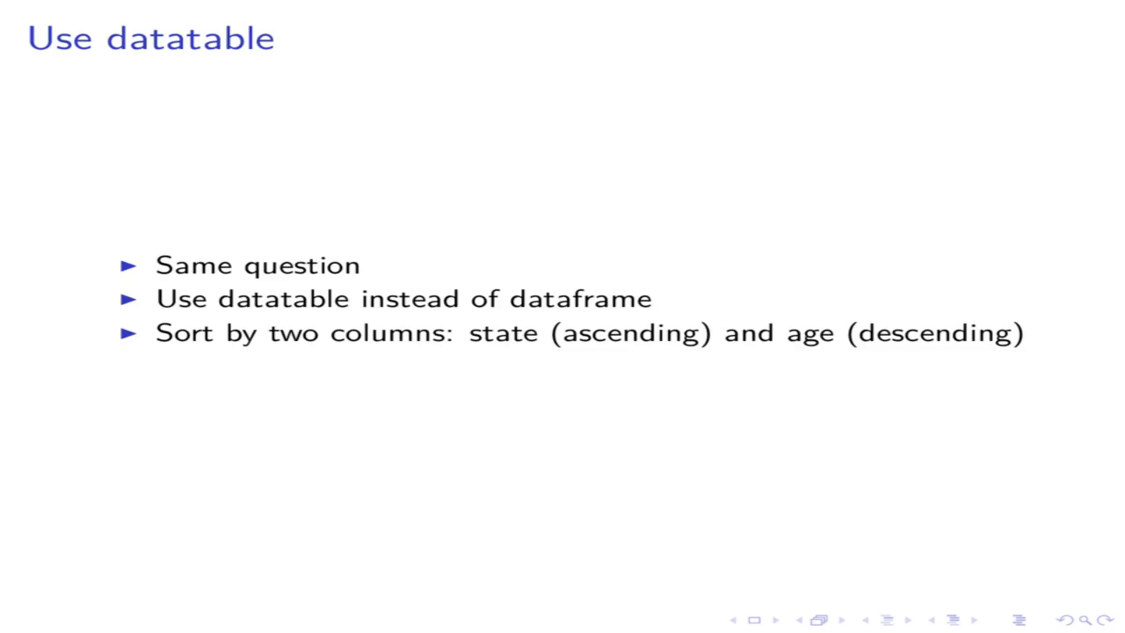
Step: Advance to the Solution with dt %>% arrange(state, desc(age))
key("Right")
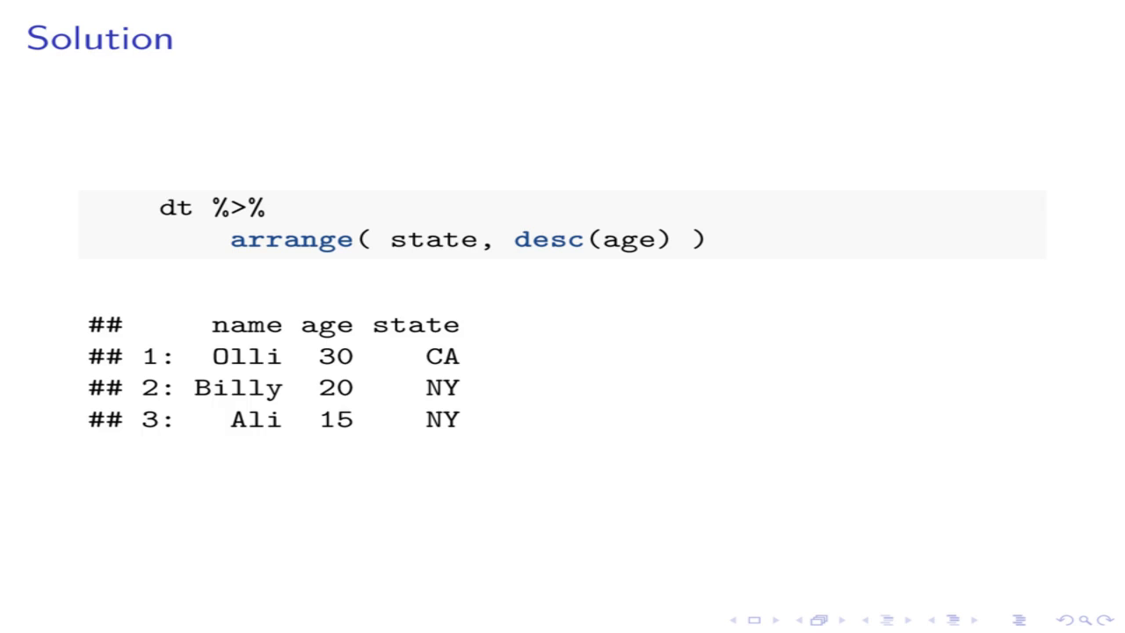
Step: Advance past the dt %>% arrange(state, desc(age)) solution to the Conclusion slide
key("Right")
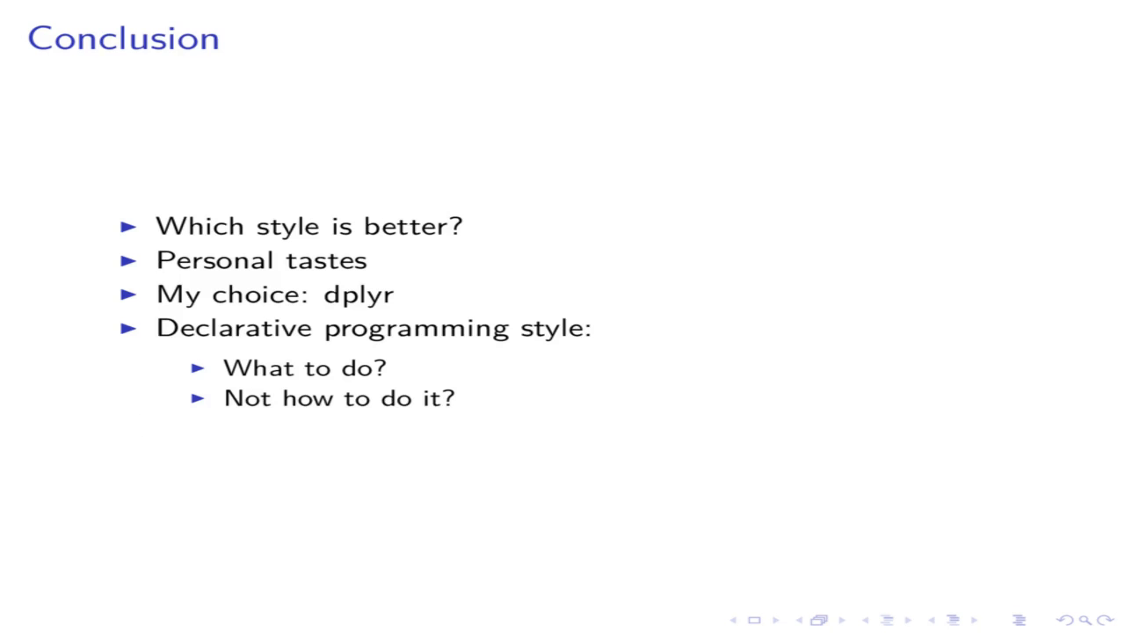